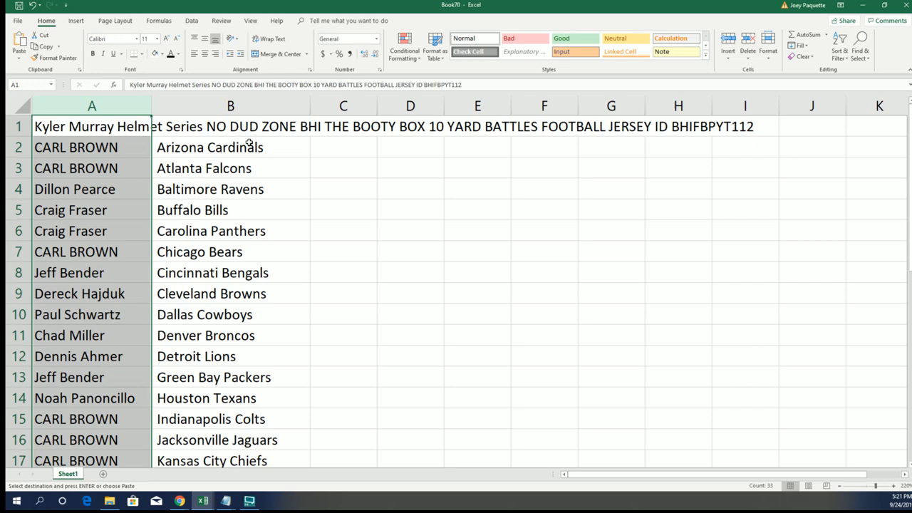
# Deselect column A and zoom out so rows 1 to 33 of names and NFL teams are visible
pyautogui.click(744, 146)
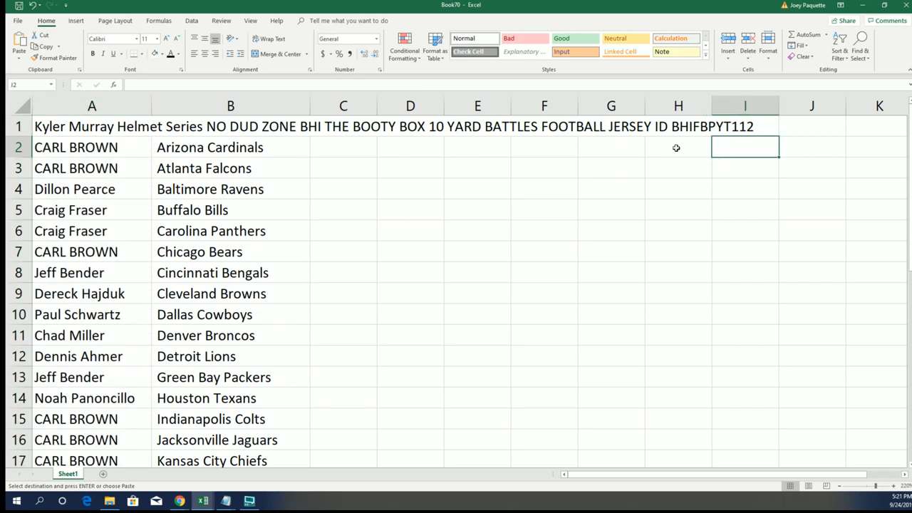
pyautogui.scroll(-3)
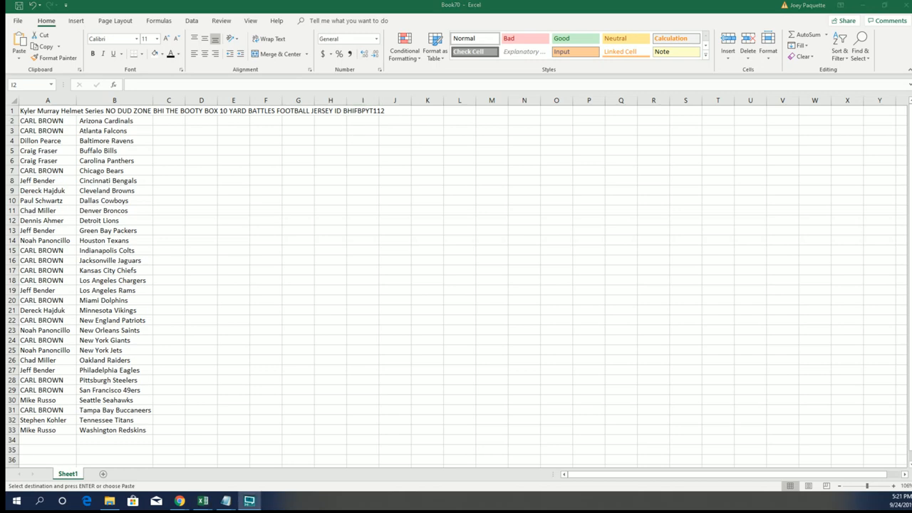
pyautogui.moveTo(367, 122)
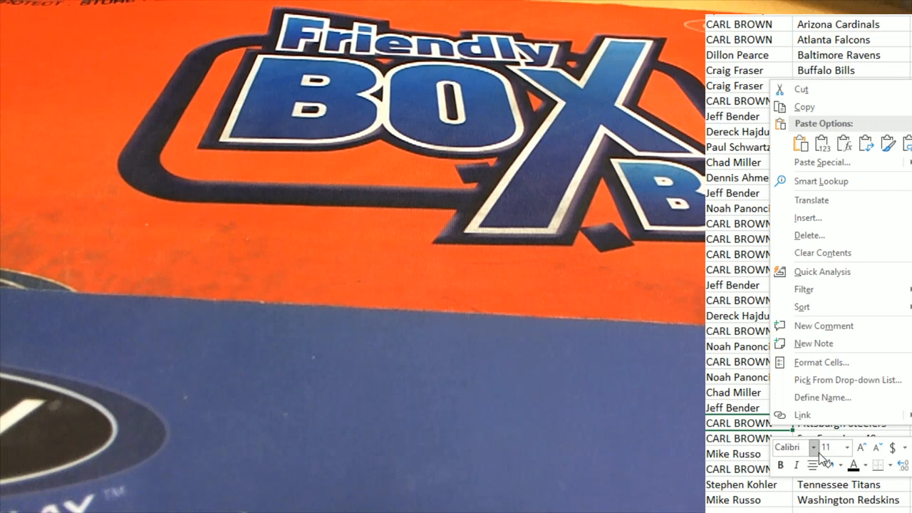
pyautogui.click(829, 464)
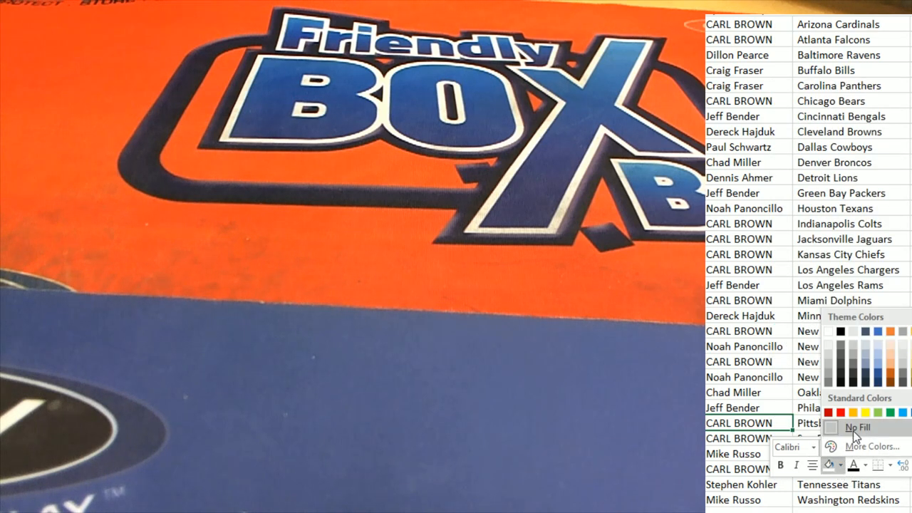
pyautogui.rightClick(738, 422)
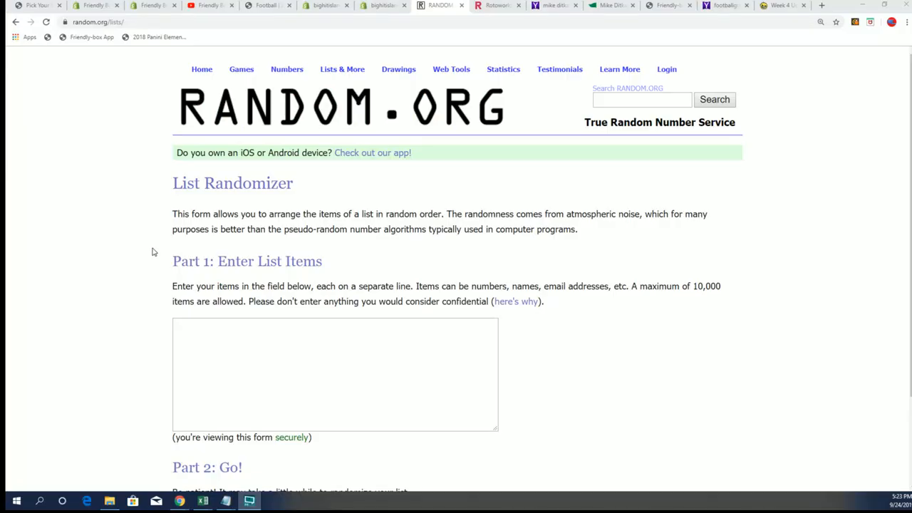
# Paste the 32 copied names into the List Randomizer field and randomize them
pyautogui.rightClick(185, 339)
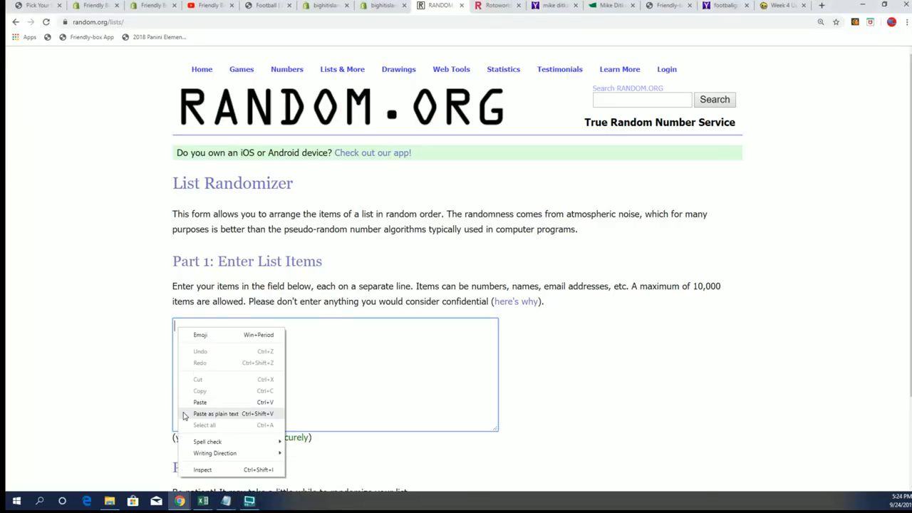
pyautogui.click(199, 401)
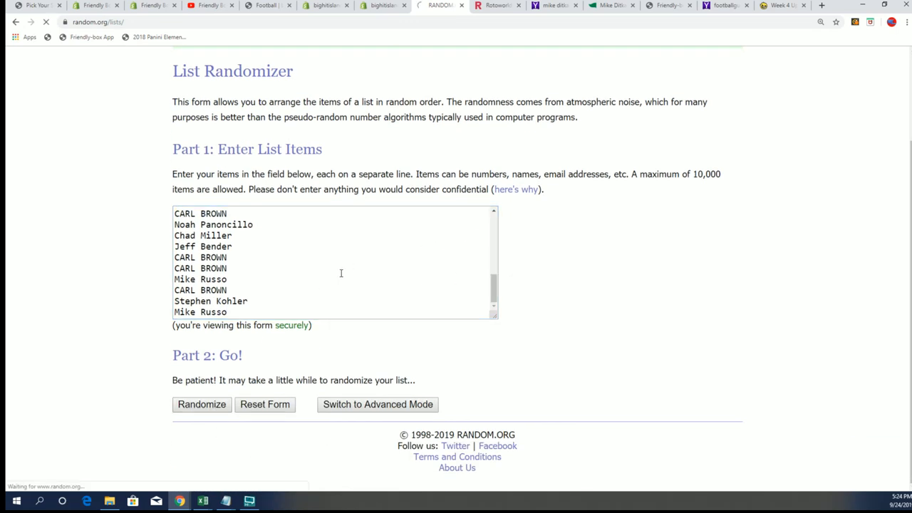
pyautogui.click(202, 405)
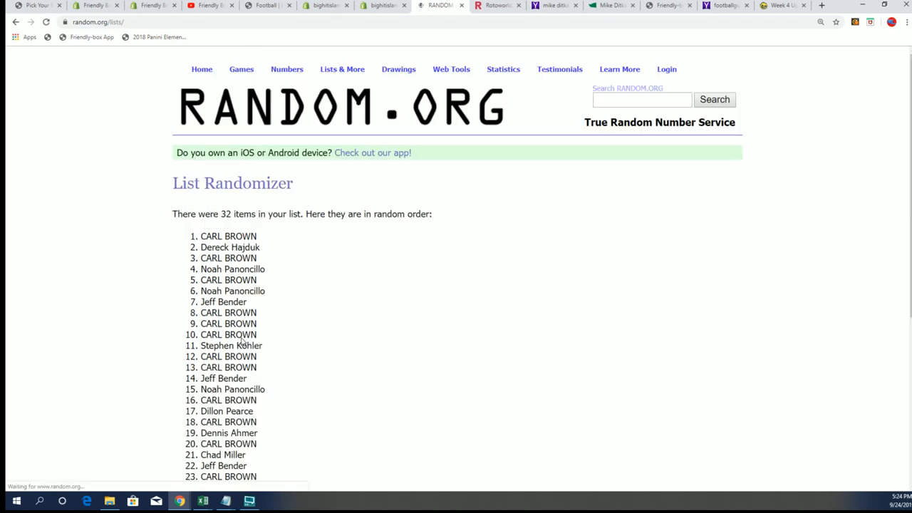
# Shuffle the list four more times and select the top name in the result
pyautogui.scroll(-3)
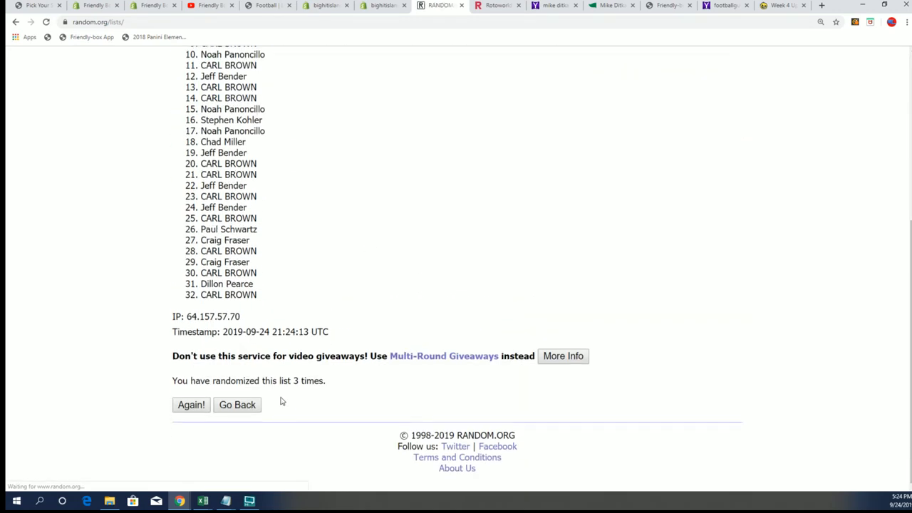
pyautogui.click(190, 404)
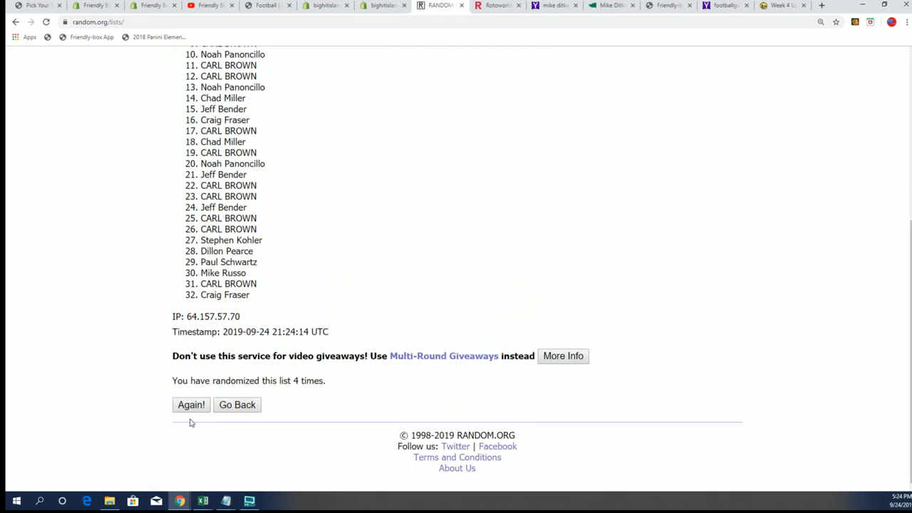
pyautogui.click(191, 405)
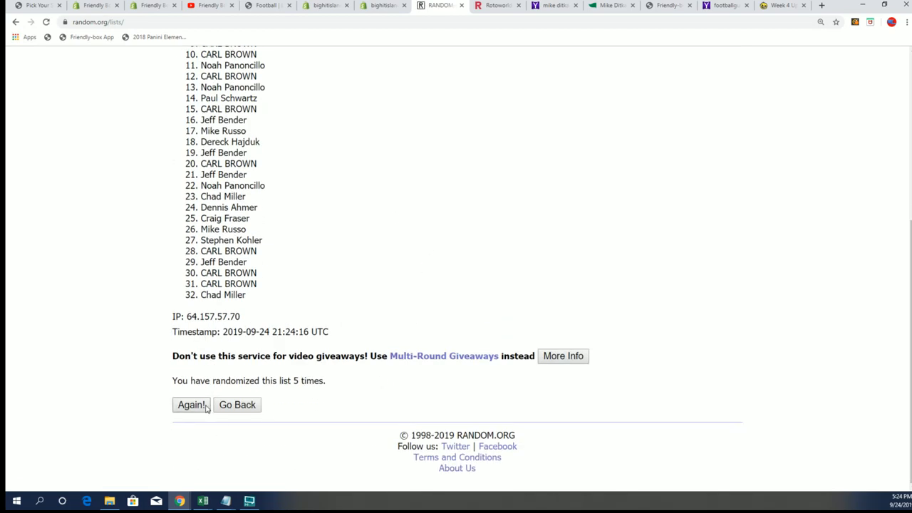
pyautogui.click(191, 405)
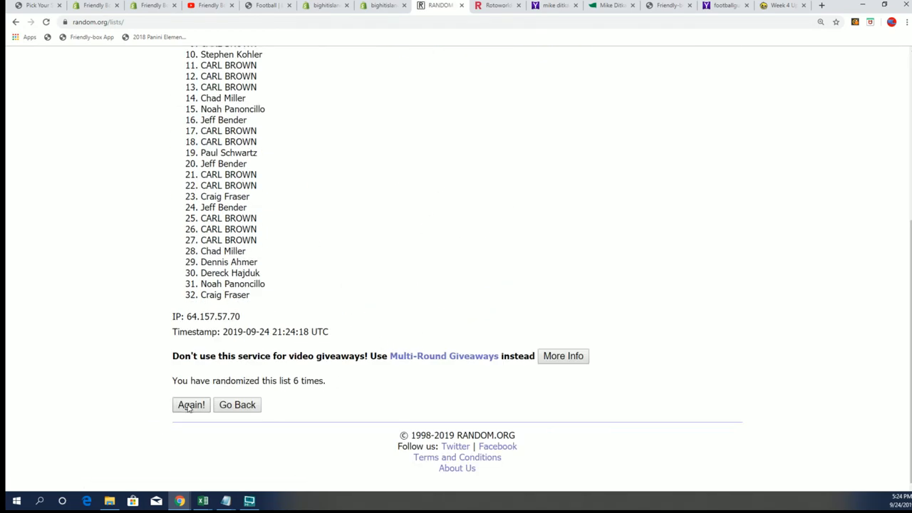
pyautogui.click(191, 404)
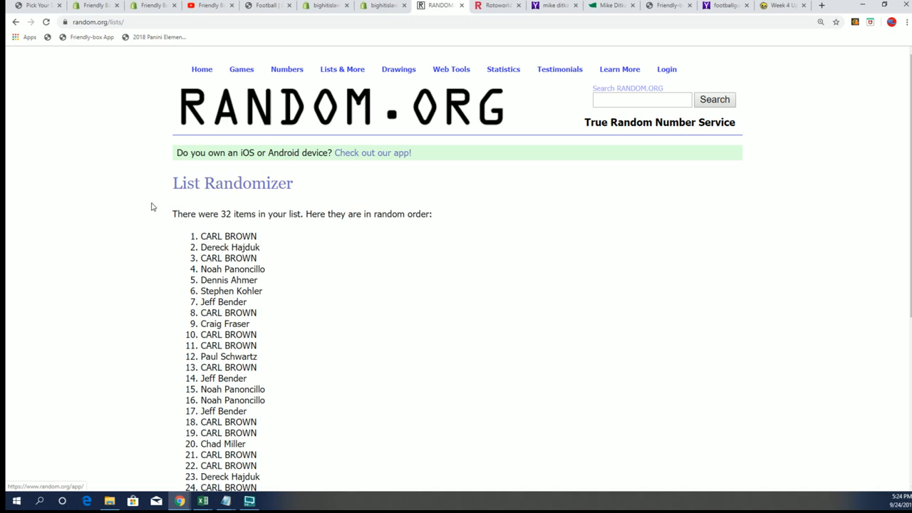
pyautogui.doubleClick(228, 237)
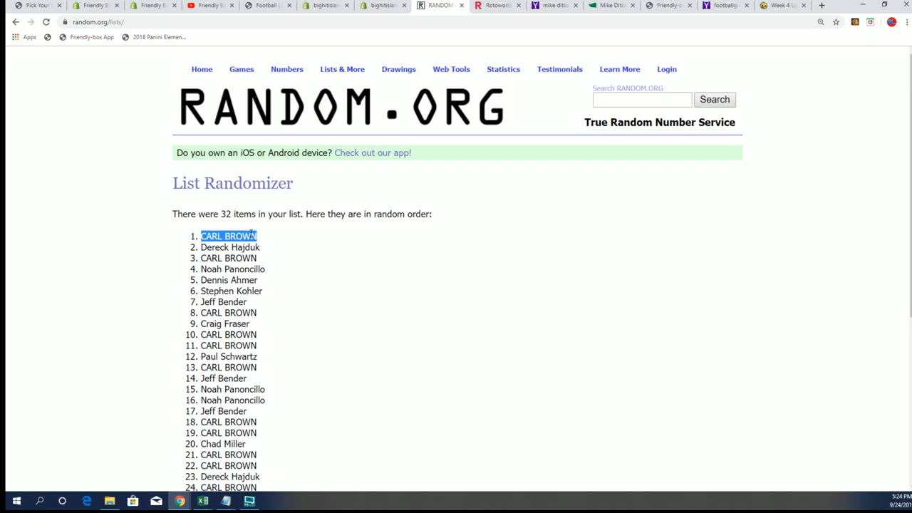
# Highlight the randomization count, then shuffle the list three more times
pyautogui.scroll(-3)
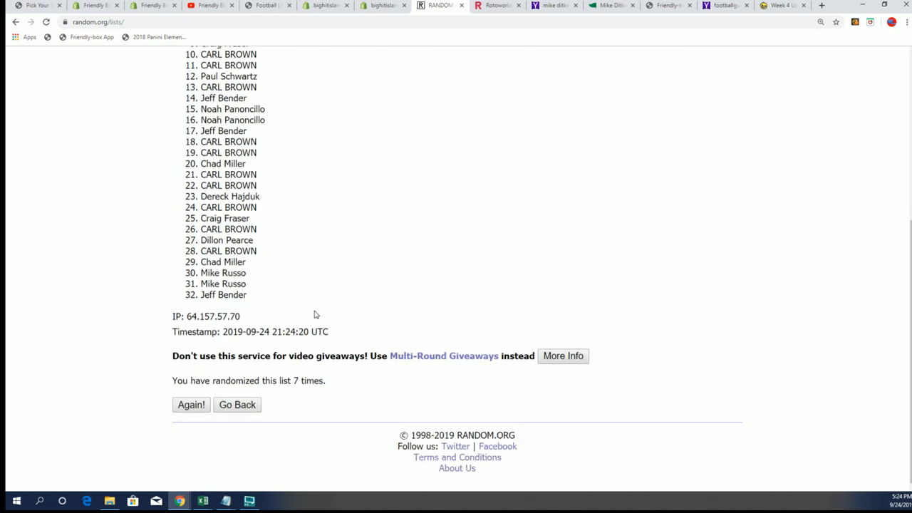
pyautogui.moveTo(274, 380); pyautogui.dragTo(302, 380)
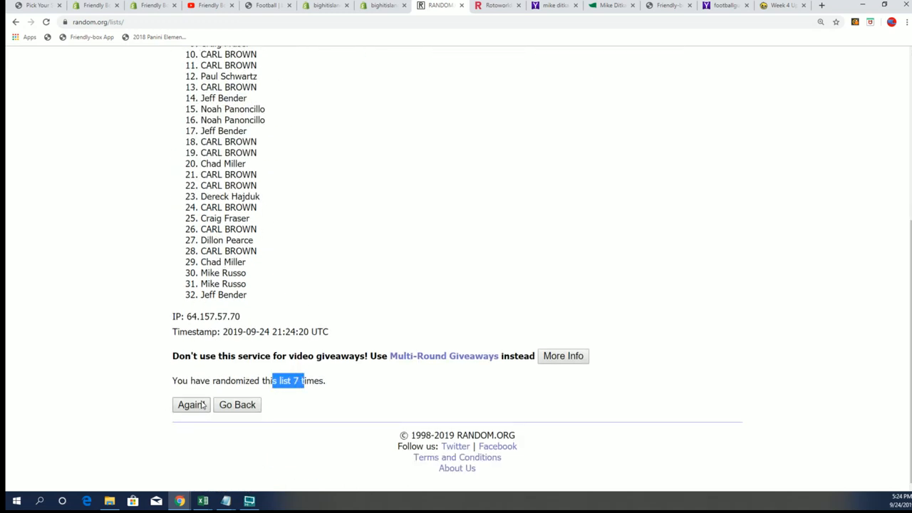
pyautogui.click(191, 405)
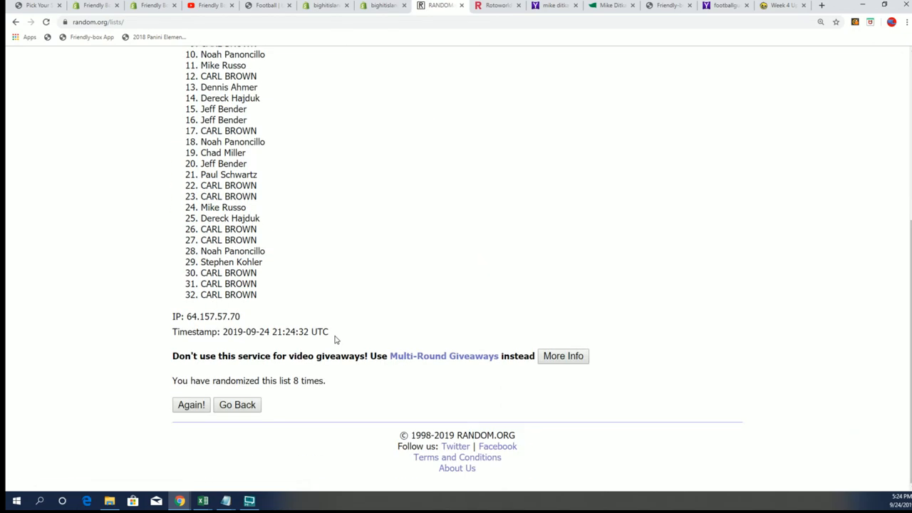
pyautogui.click(191, 404)
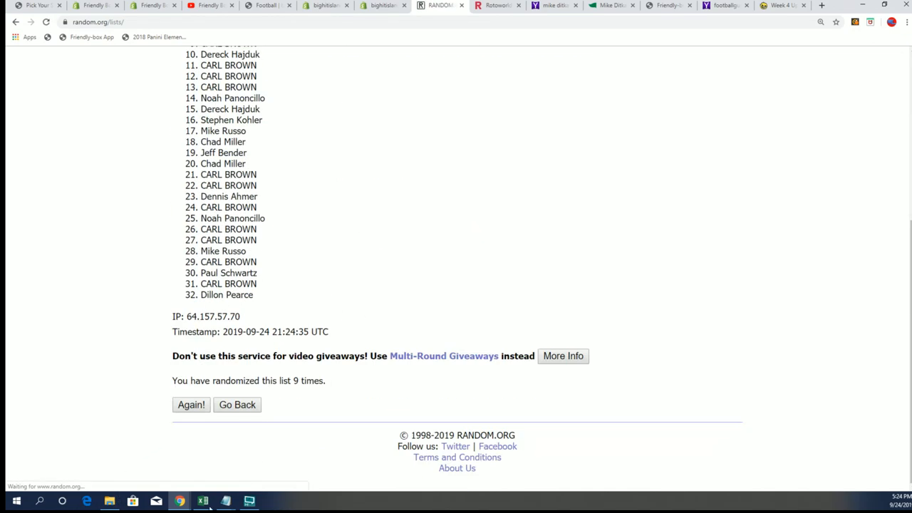
pyautogui.click(190, 404)
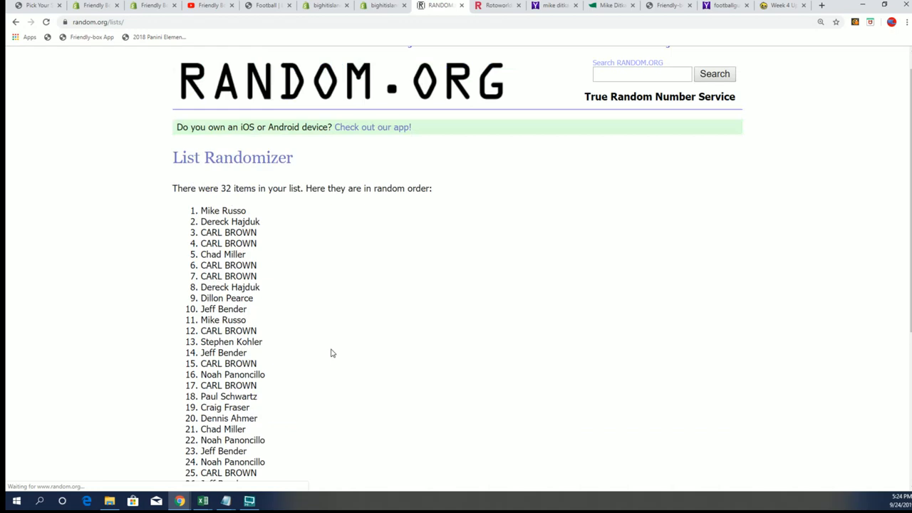
pyautogui.scroll(-3)
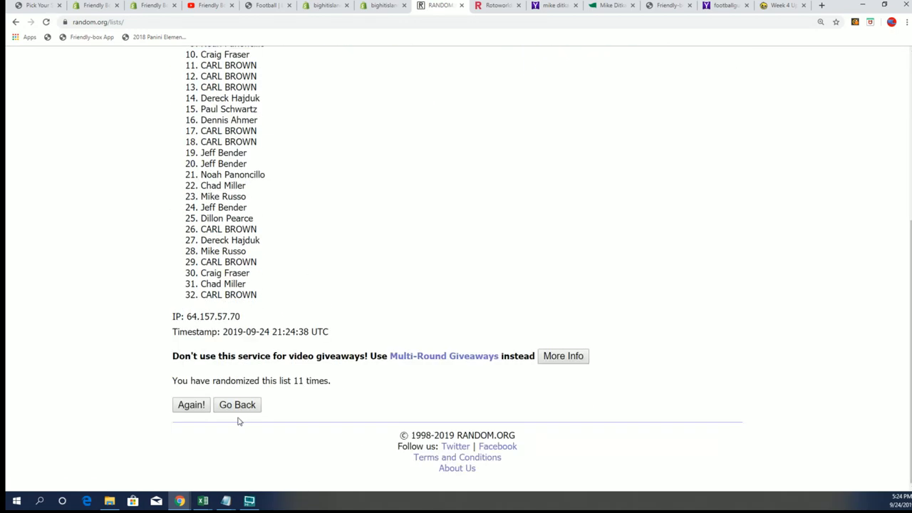
pyautogui.click(191, 405)
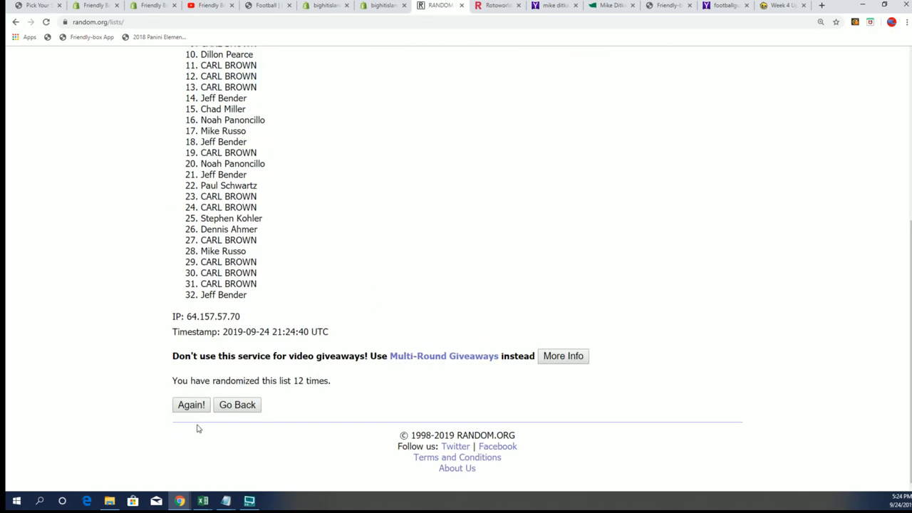
pyautogui.click(191, 404)
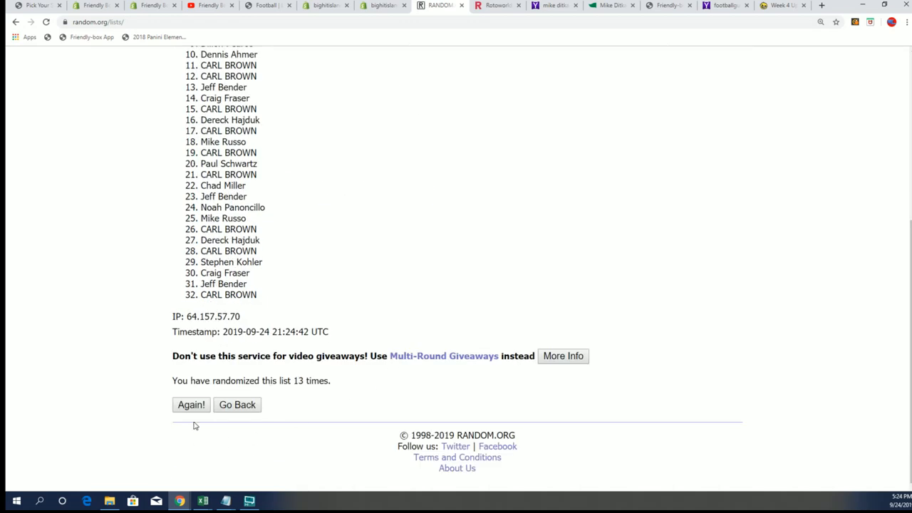
pyautogui.click(191, 405)
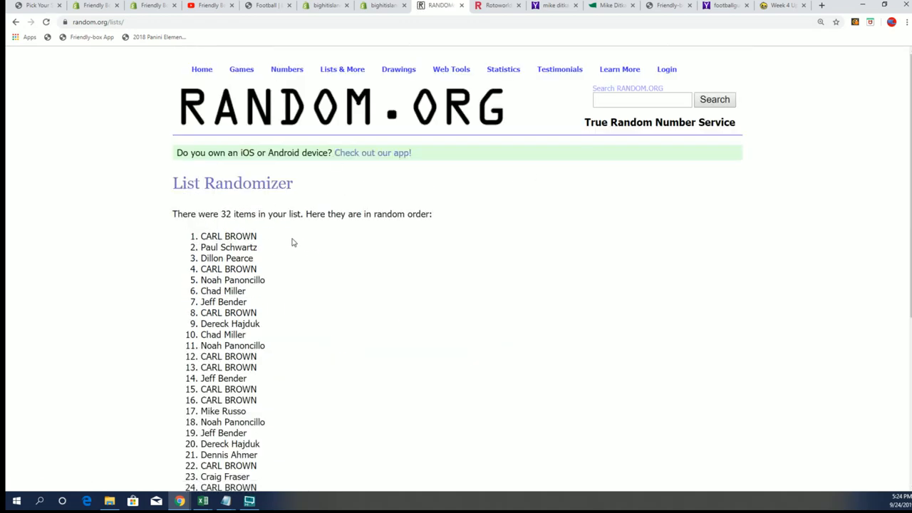
pyautogui.moveTo(245, 235)
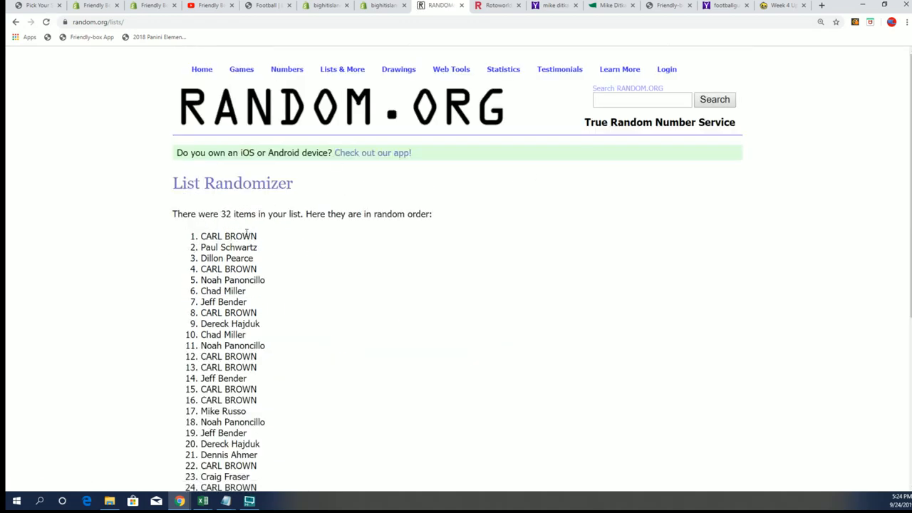
pyautogui.scroll(-3)
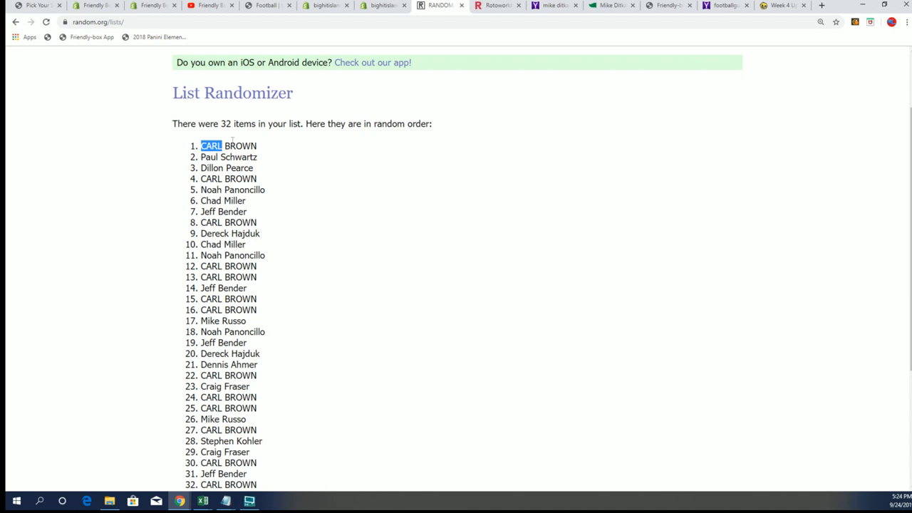
pyautogui.scroll(-3)
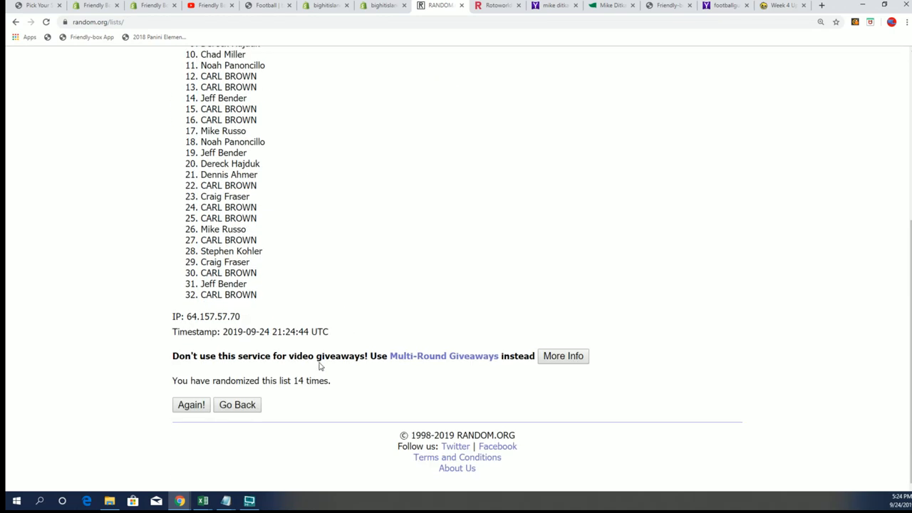
pyautogui.click(191, 405)
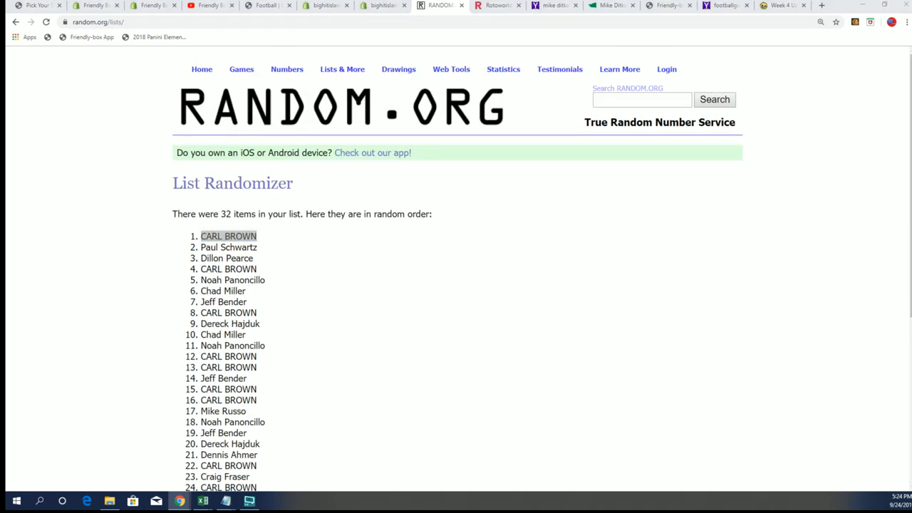